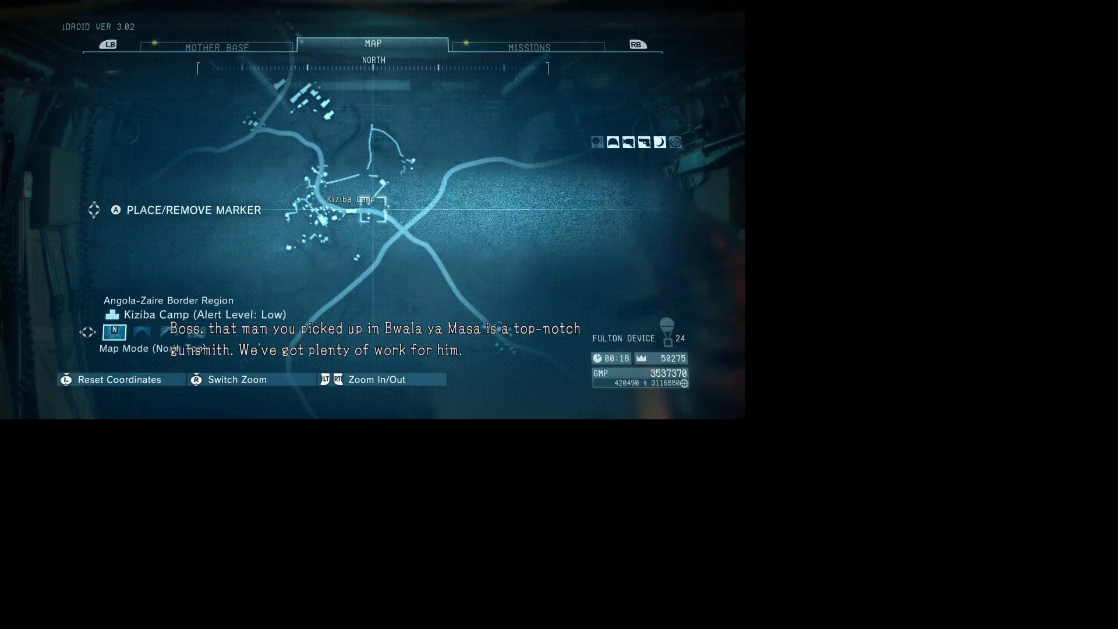
left_click(220, 47)
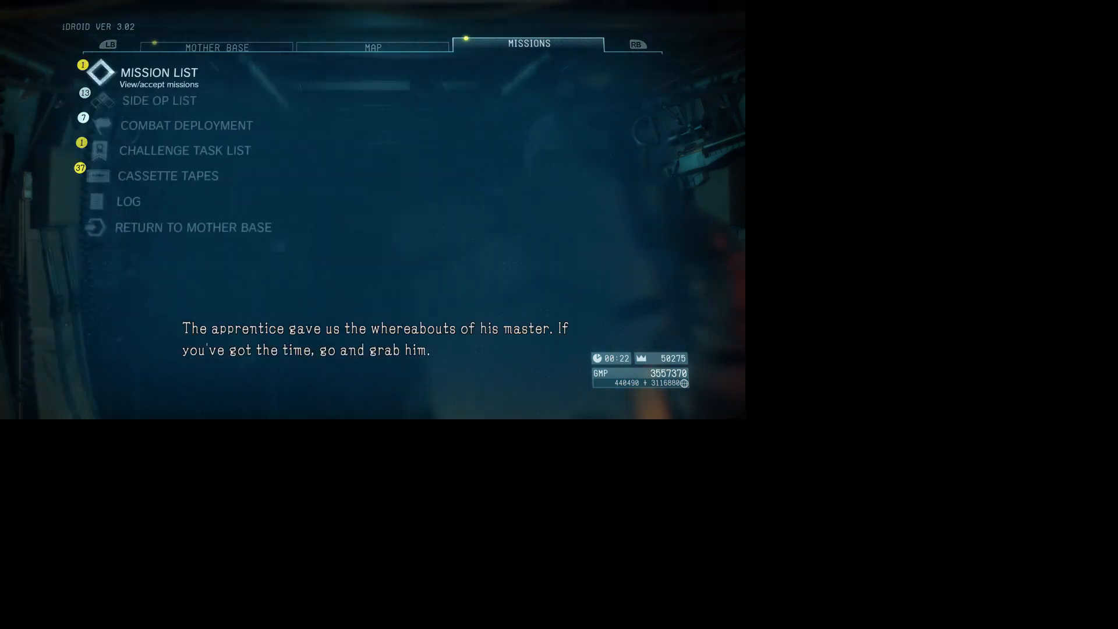
key("LB")
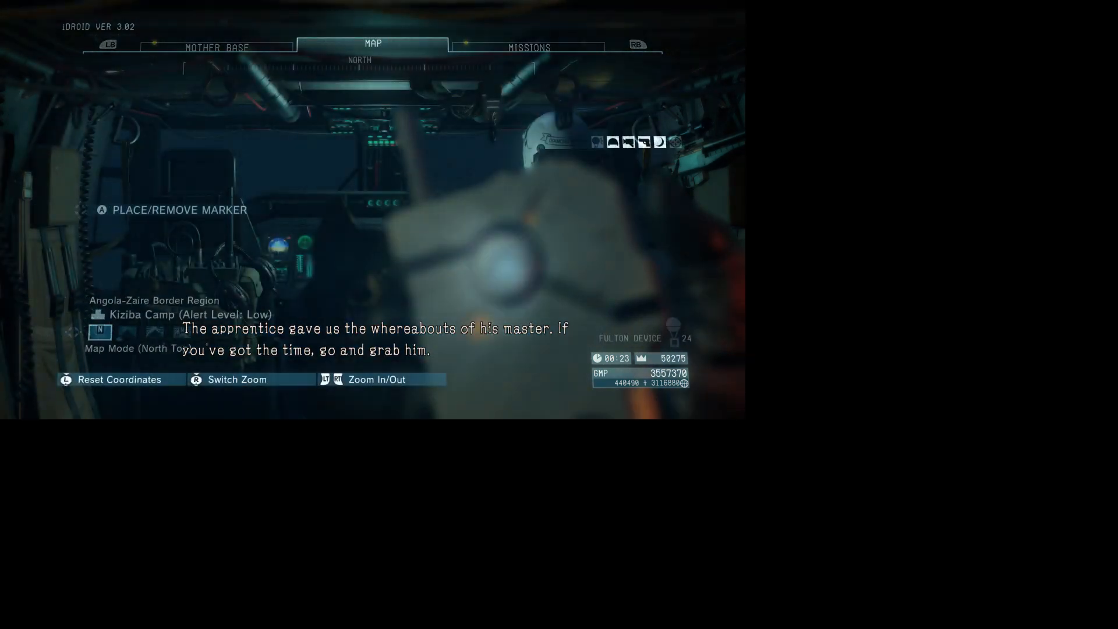